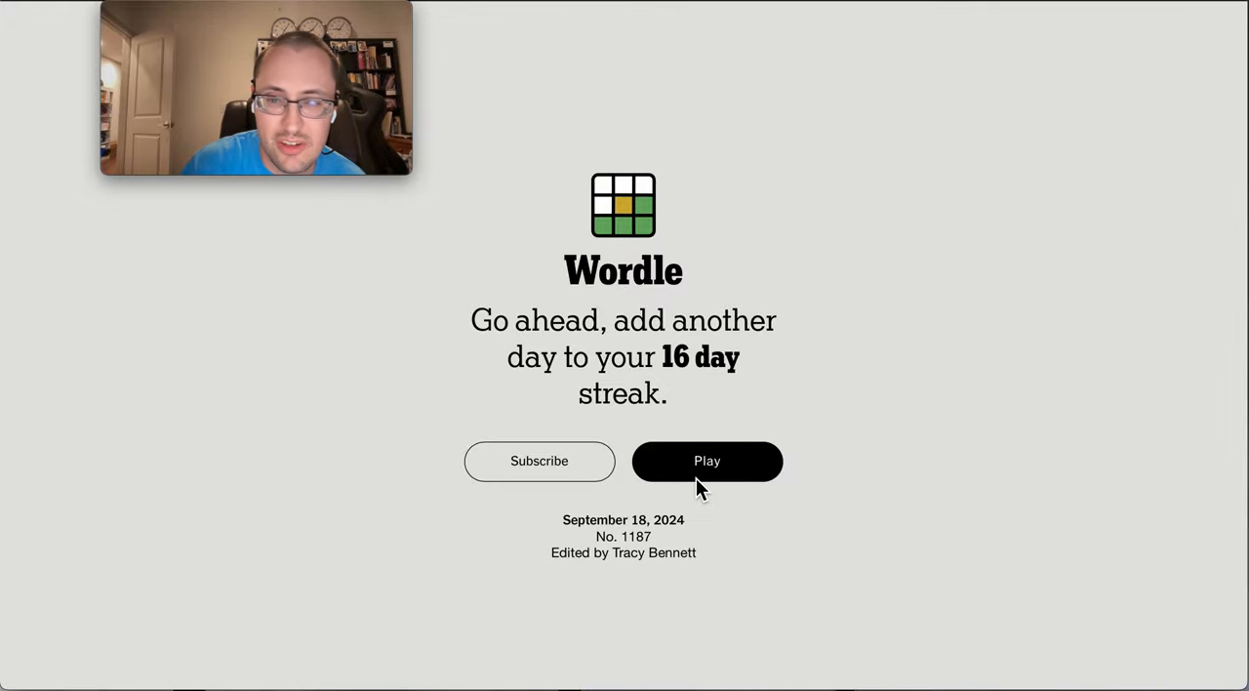
Start today's Wordle puzzle to reach the empty guessing board
click(707, 461)
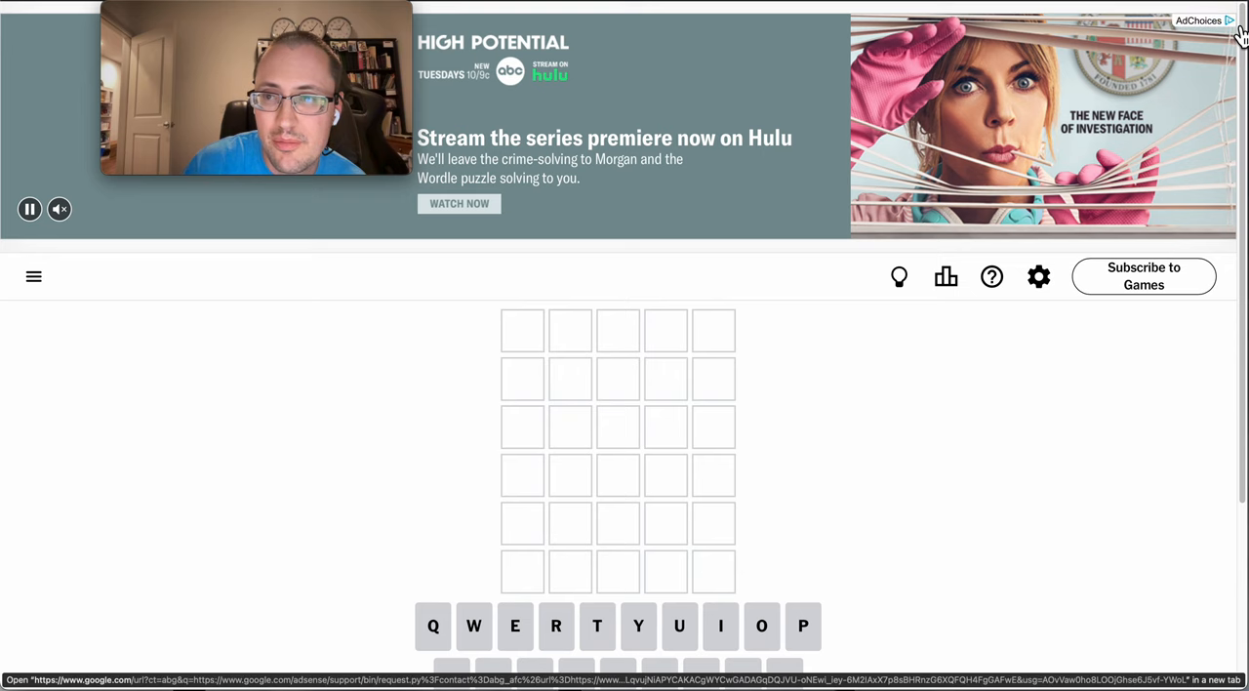
Enter the early guesses ANTSY and BULKY and continue the third word with ULLY
scroll(down, 3)
text(GIL)
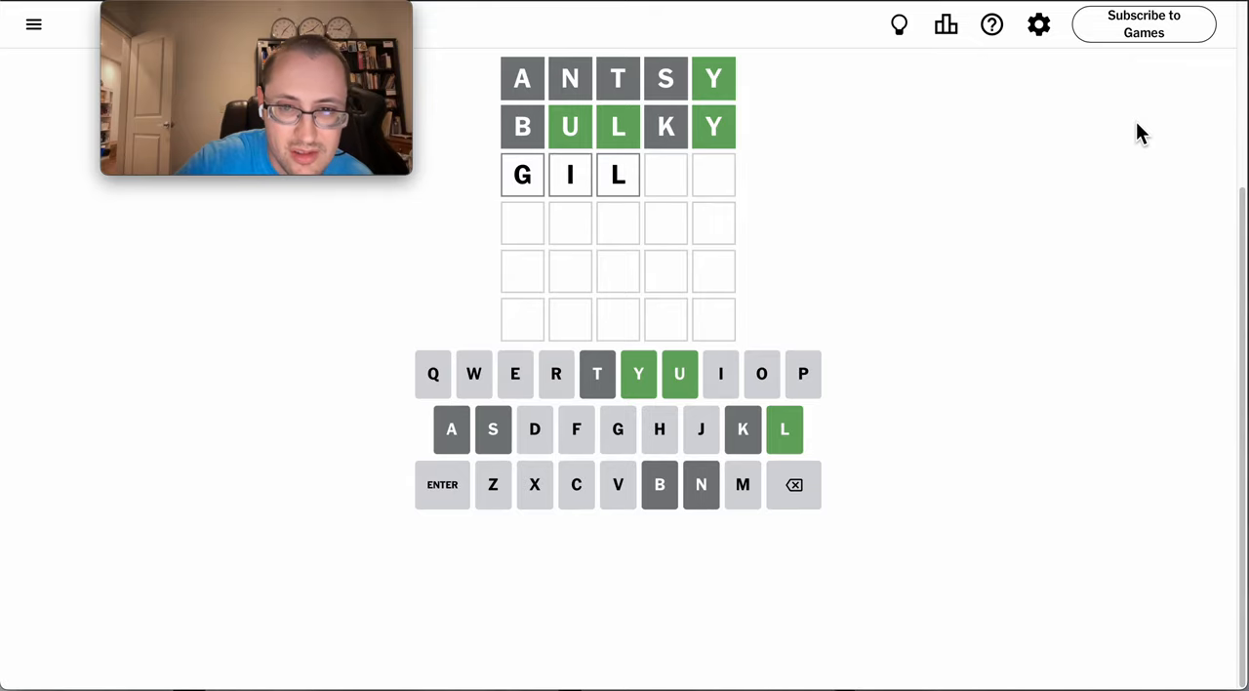
text(ULLY)
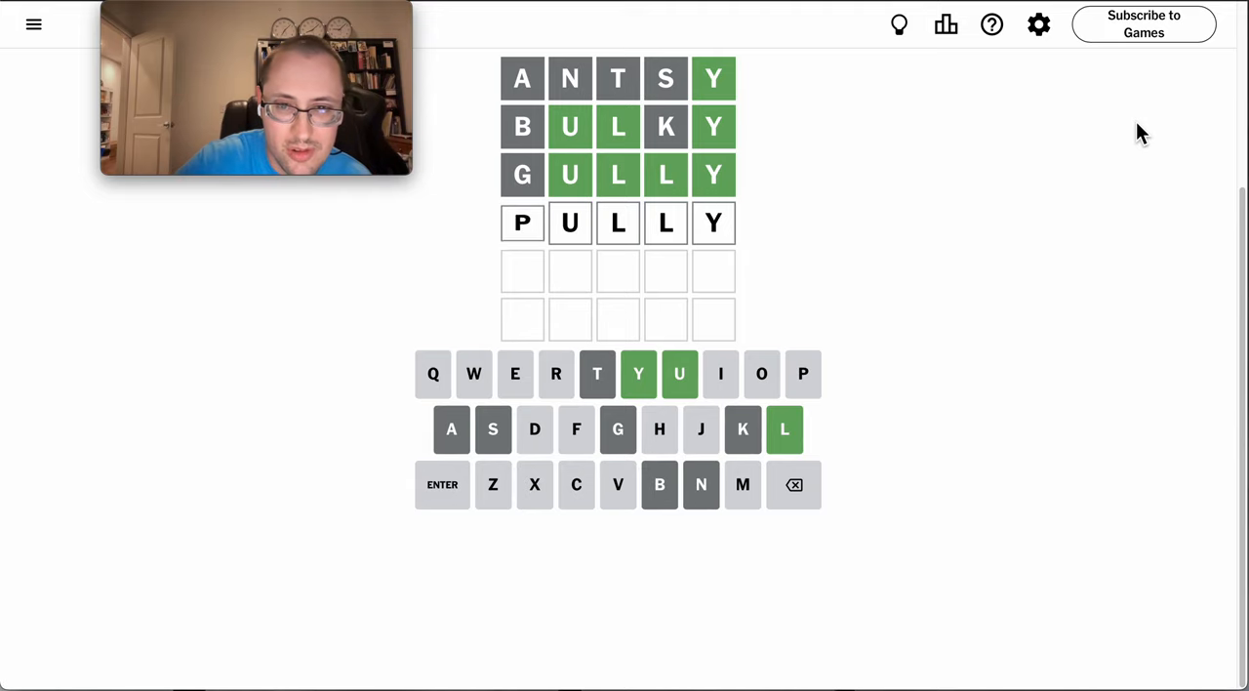
Submit GULLY and PULLY, both matching the green ULLY ending
click(441, 484)
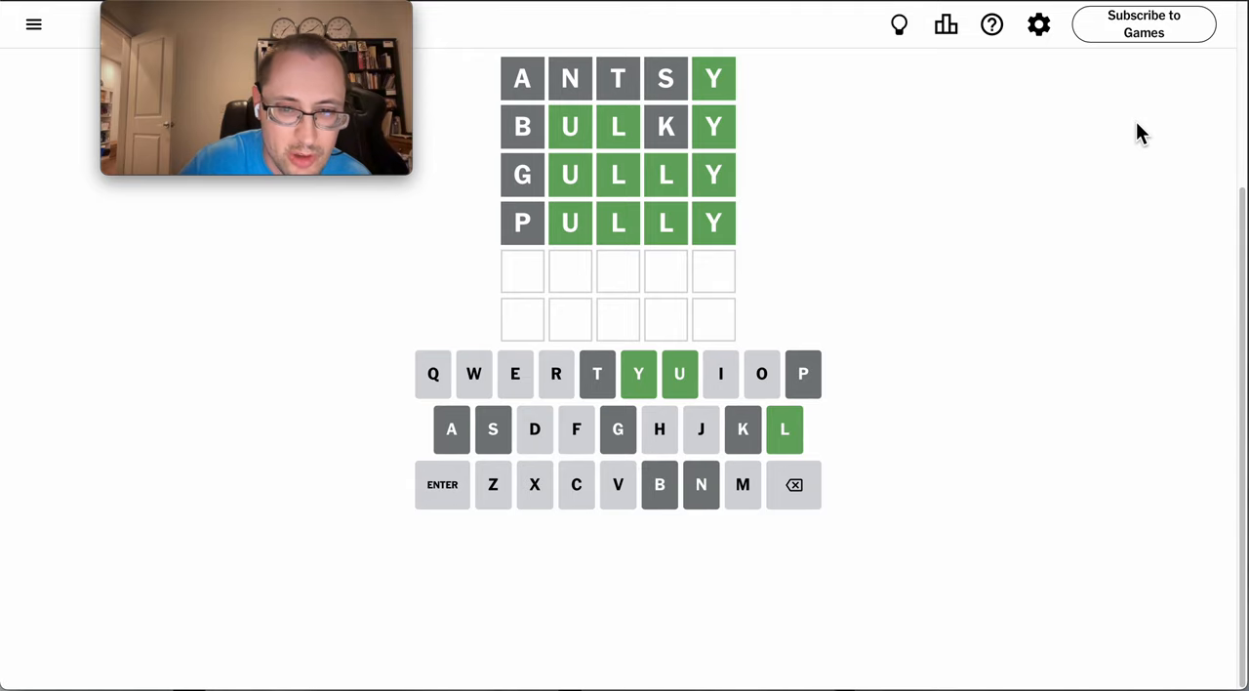
text(D)
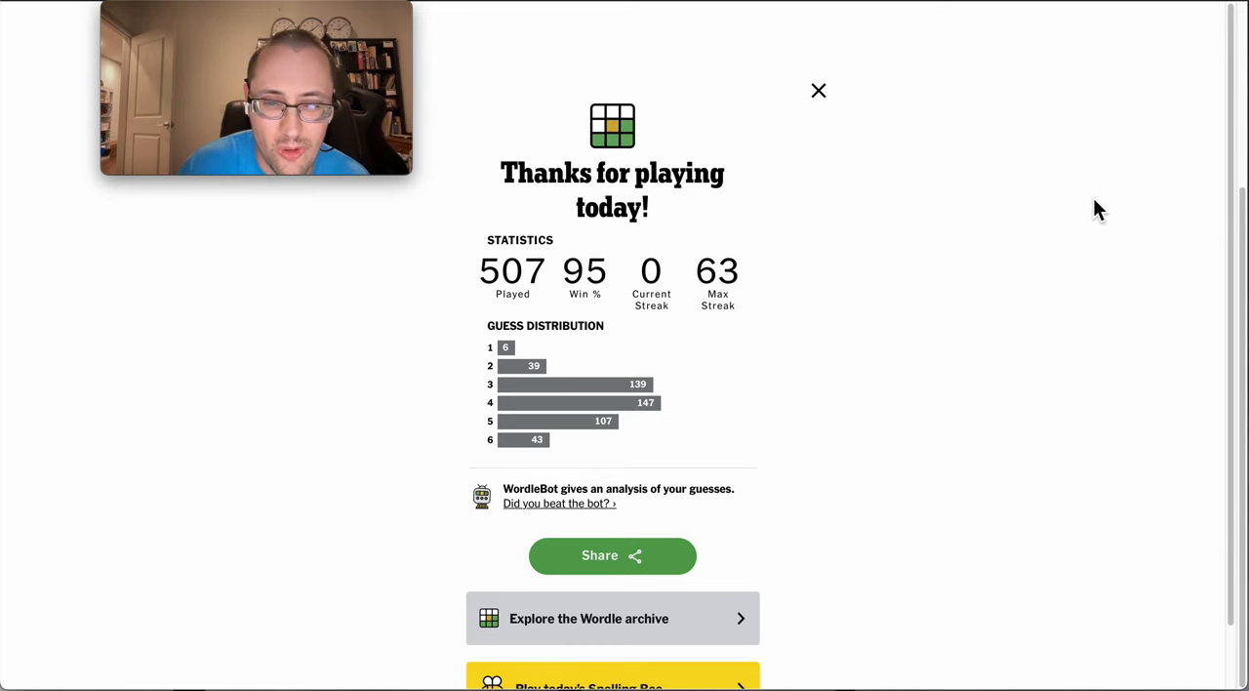
mouse_move(827, 101)
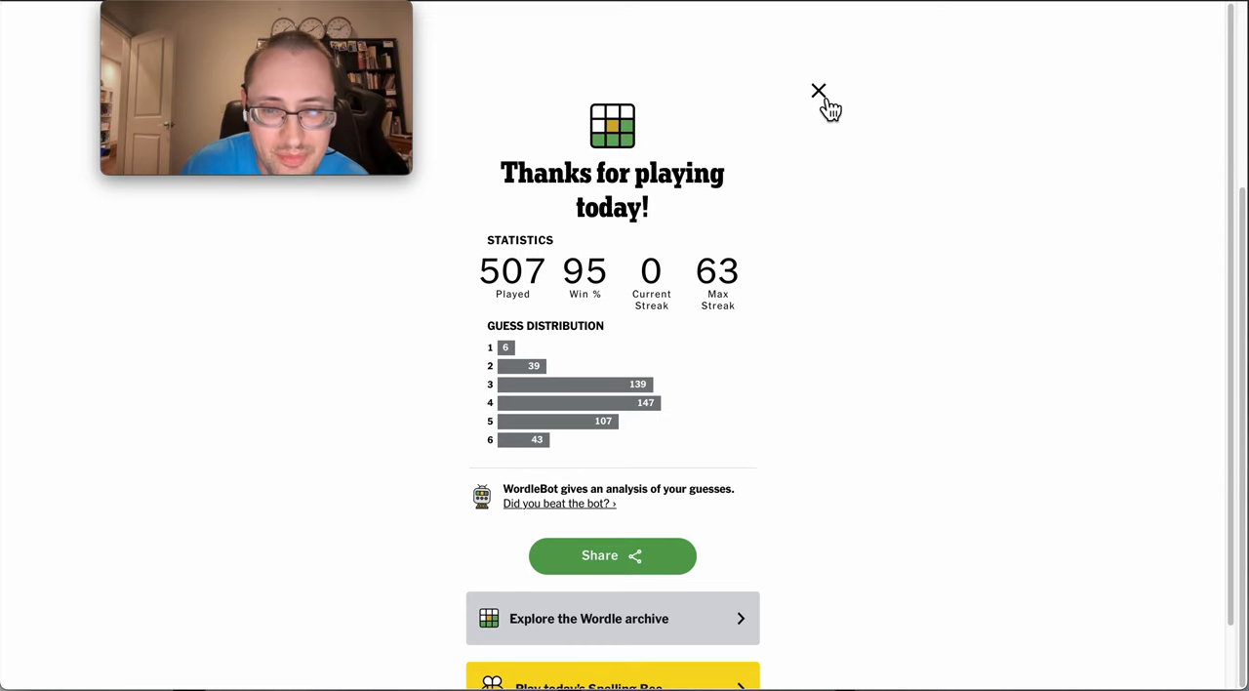
Close the statistics summary to reveal the finished board with answer FULLY
click(818, 92)
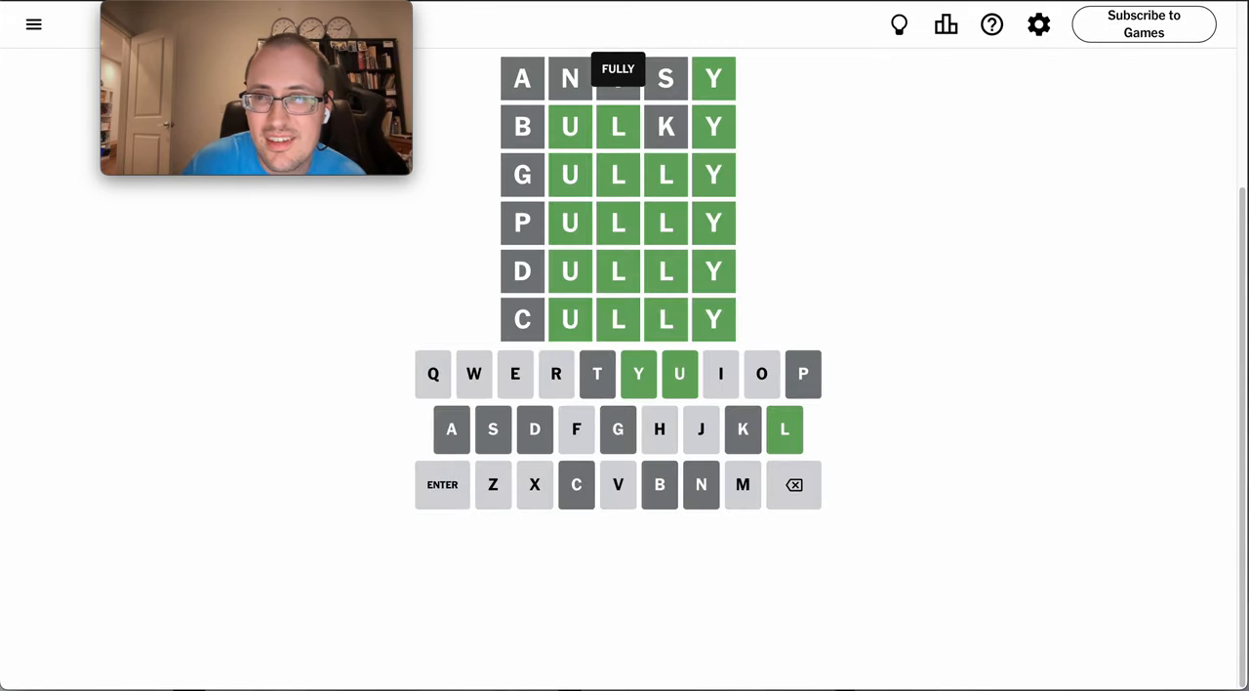